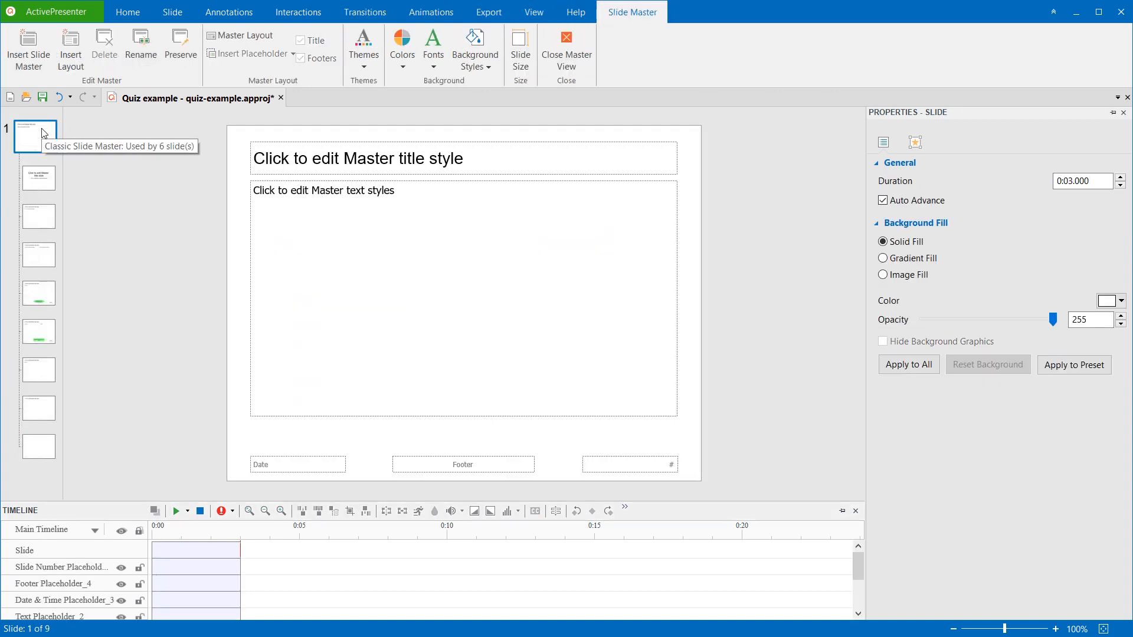
Show the slide transition effect gallery for the selected master slide
{"action": "left_click", "coordinate": [365, 12]}
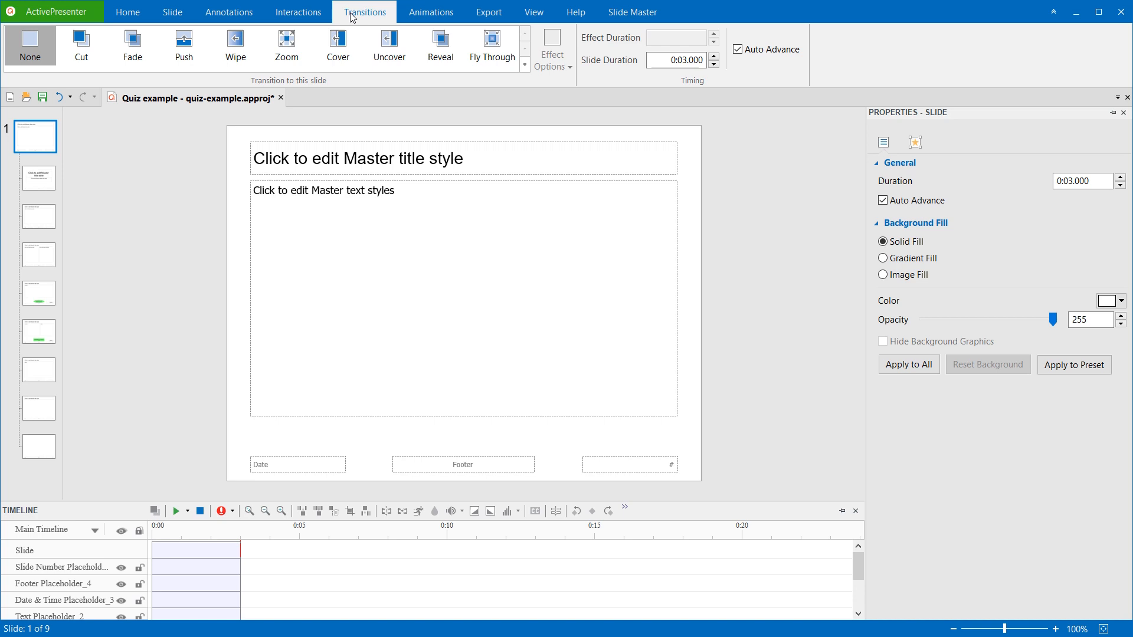